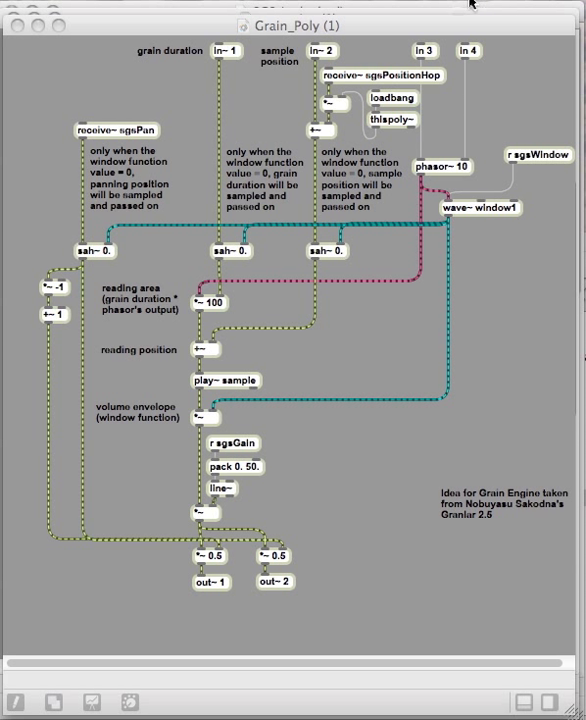
mouse_move(165, 70)
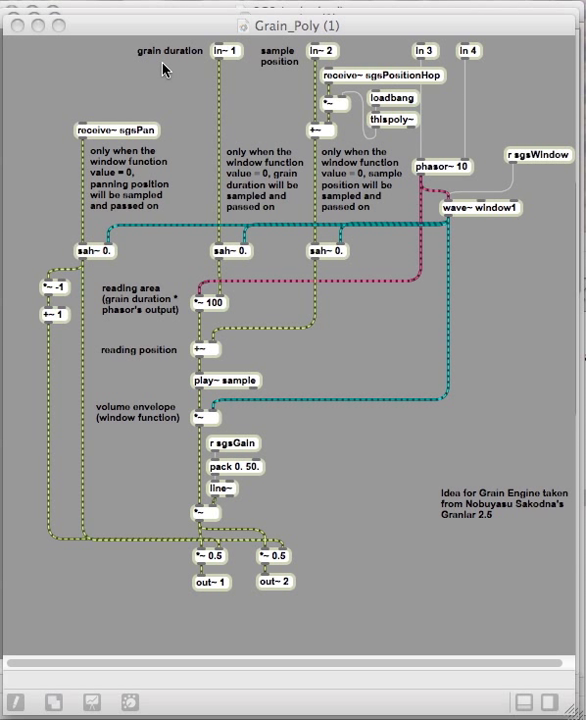
mouse_move(64, 592)
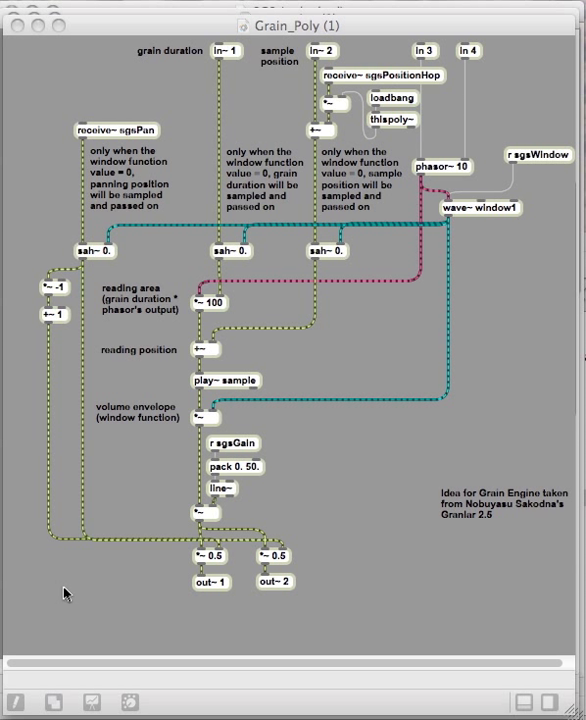
mouse_move(396, 511)
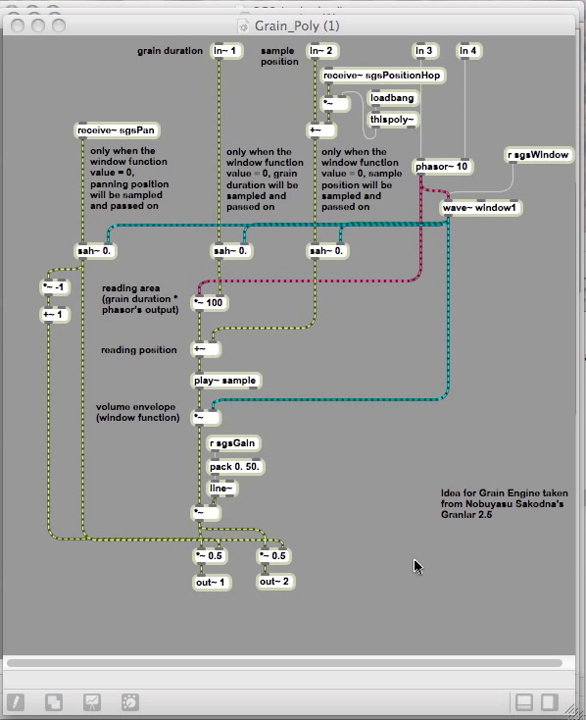
mouse_move(425, 572)
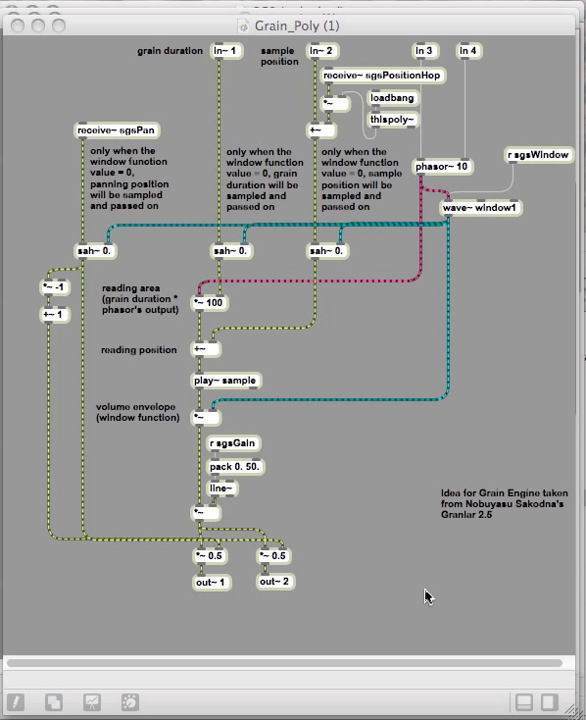
mouse_move(466, 505)
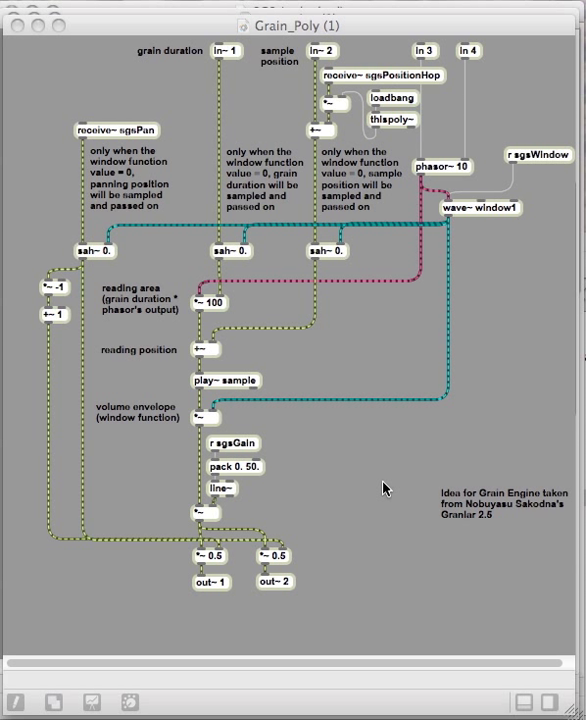
mouse_move(303, 522)
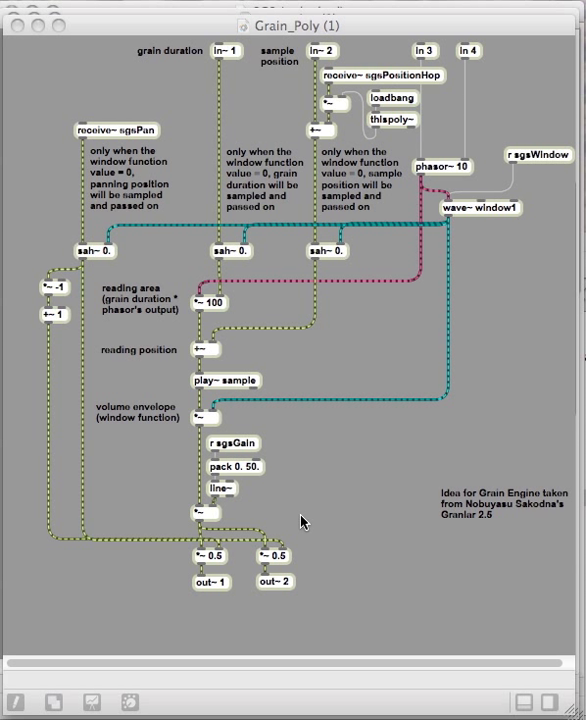
mouse_move(316, 175)
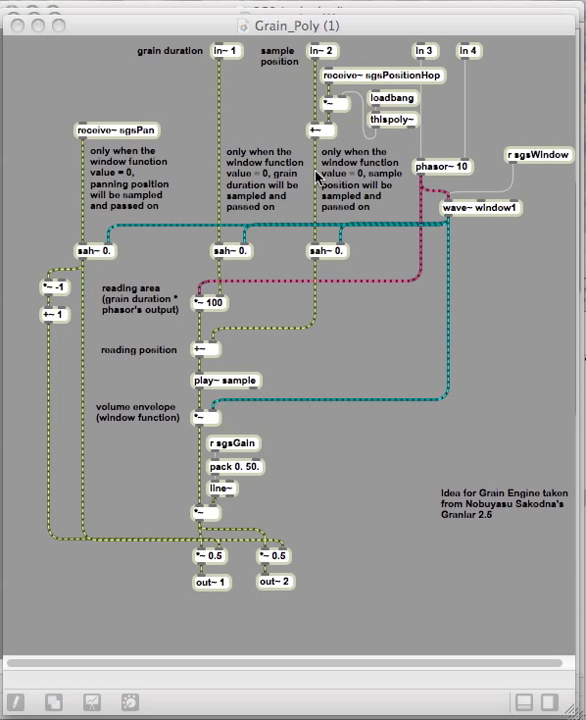
mouse_move(336, 554)
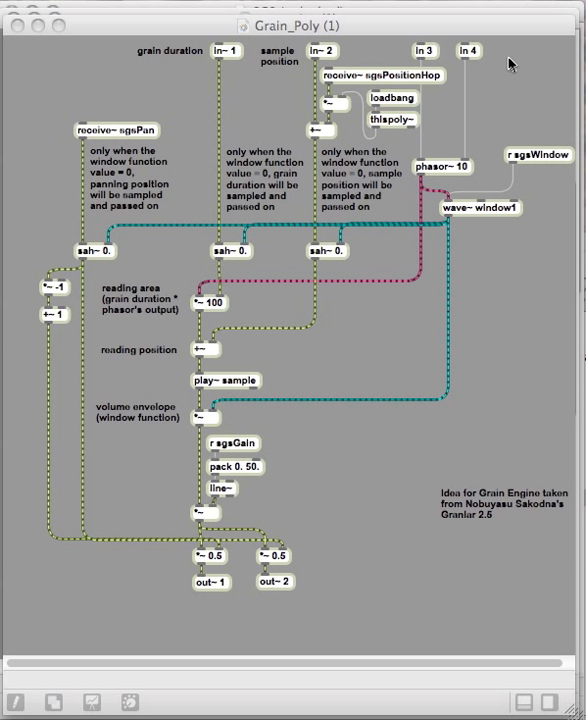
mouse_move(515, 55)
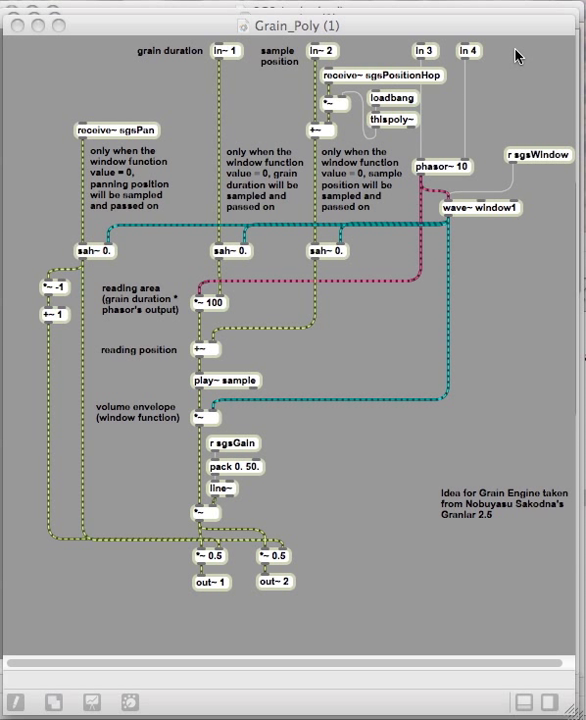
mouse_move(278, 210)
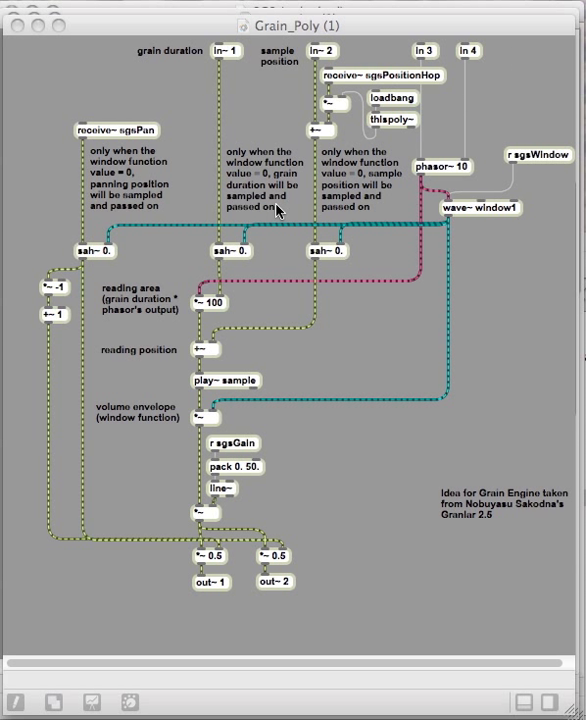
mouse_move(300, 147)
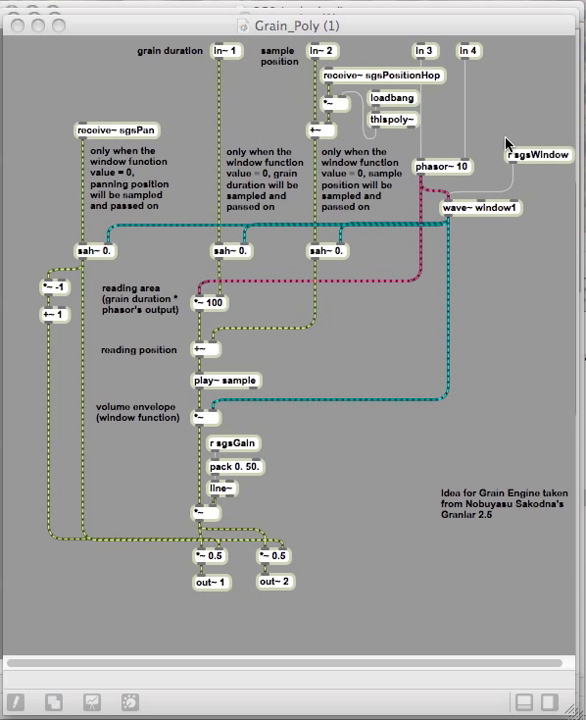
mouse_move(160, 52)
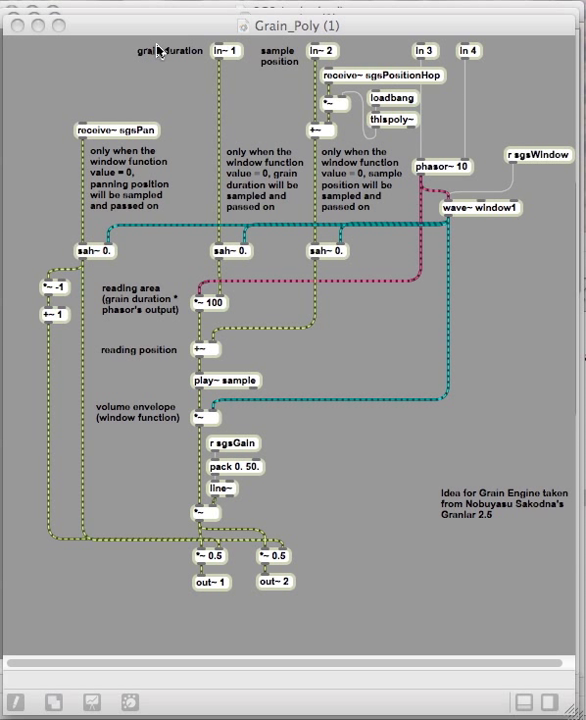
mouse_move(35, 87)
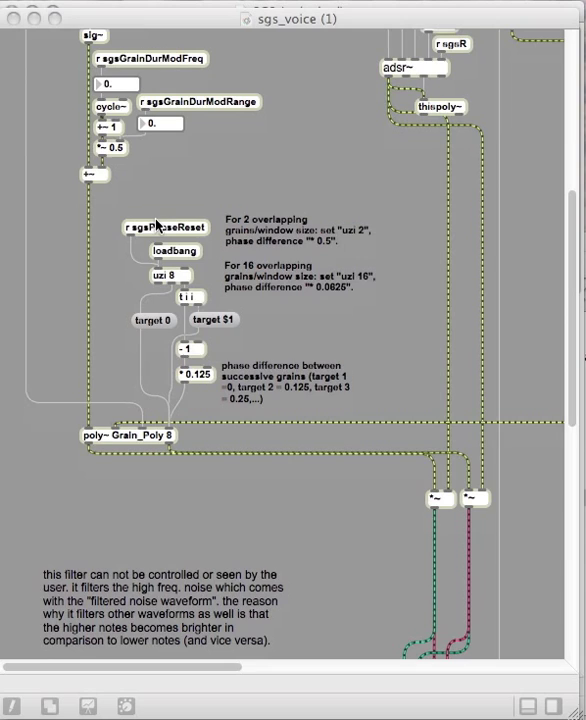
Step: Scroll through the sgs_voice patch's position modulation and pitch/envelope sections
scroll("down", 3)
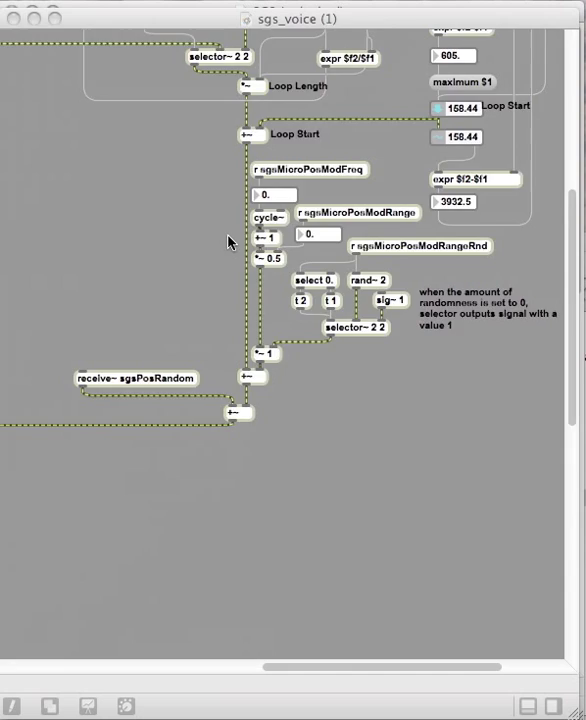
scroll("up", 3)
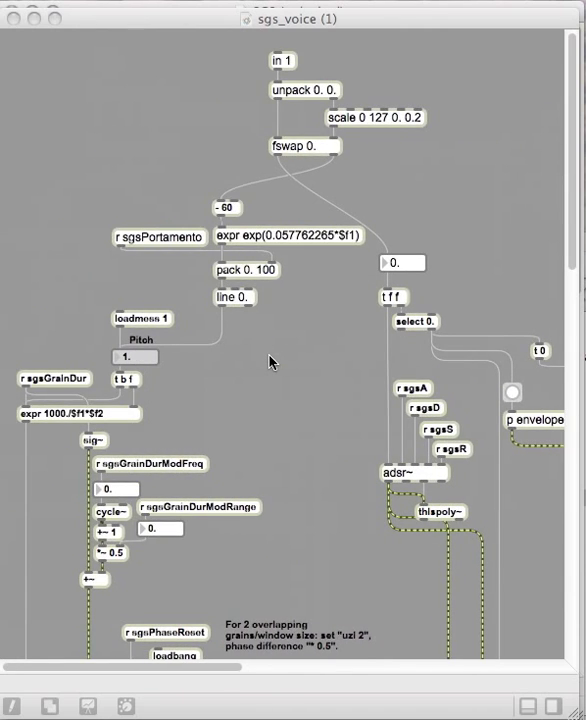
scroll("down", 3)
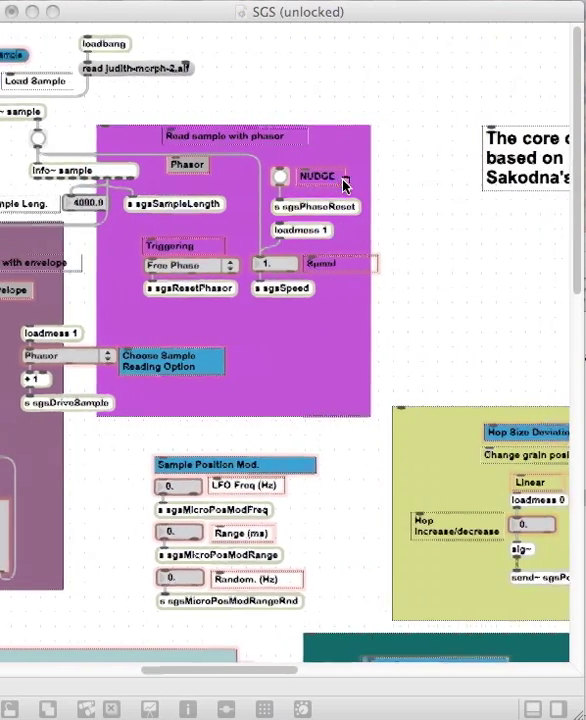
Step: Scroll right across the unlocked SGS patcher to view its sample reading sections
scroll("right", 3)
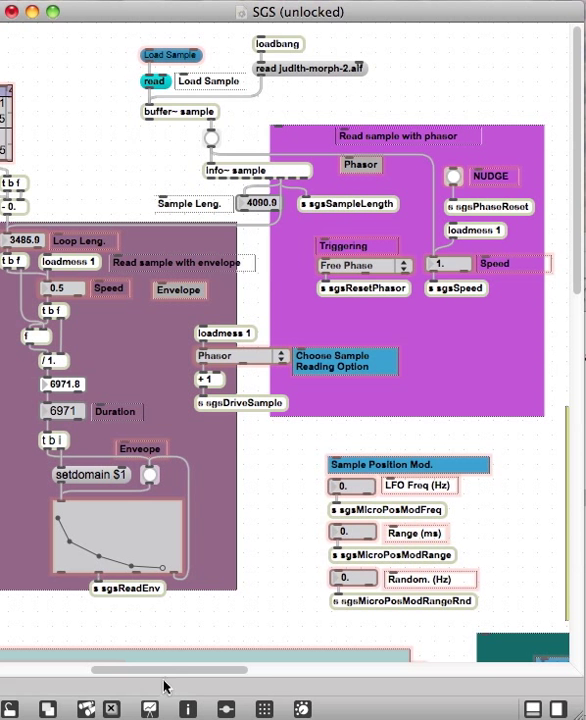
mouse_move(152, 708)
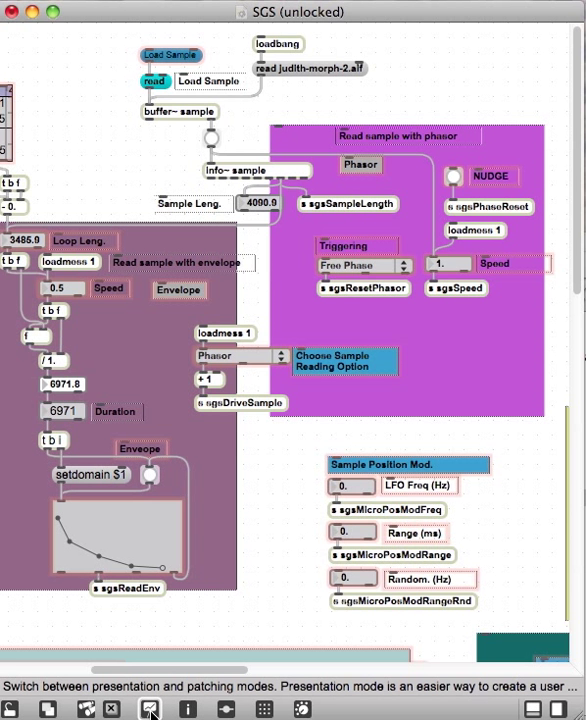
Step: Return the SGS patch to presentation mode with its filter, windowing and grain controls
left_click(148, 708)
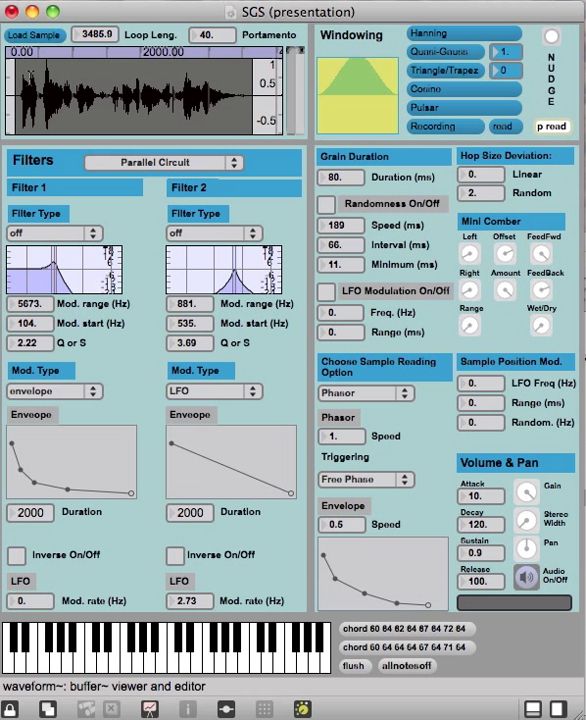
mouse_move(65, 148)
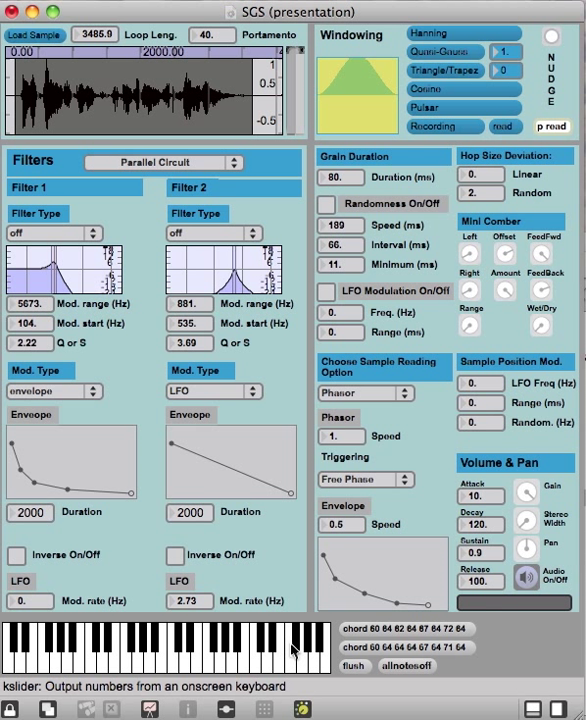
left_click(400, 648)
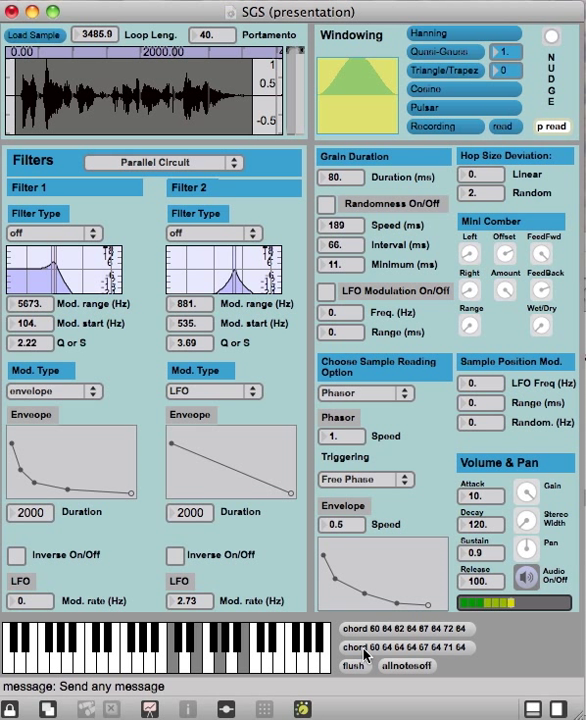
left_click(355, 667)
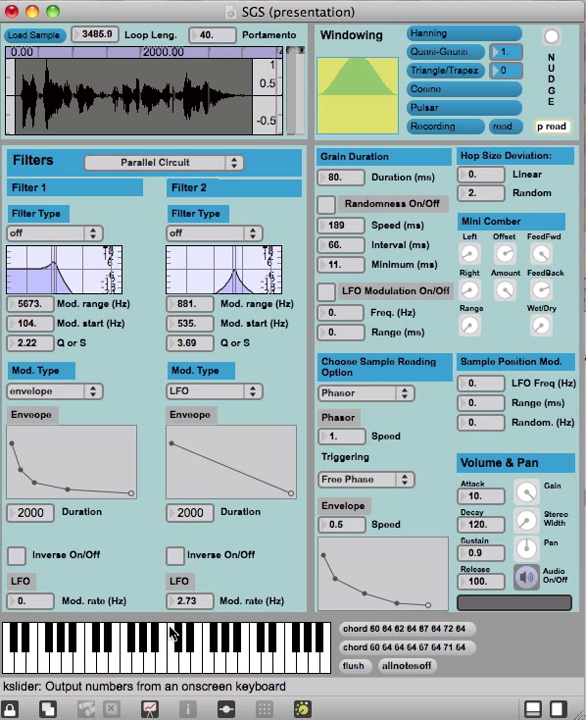
mouse_move(300, 460)
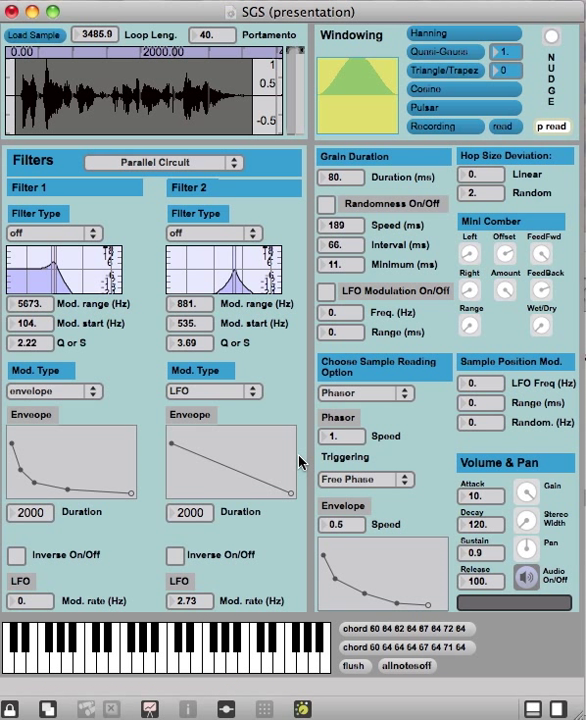
mouse_move(378, 402)
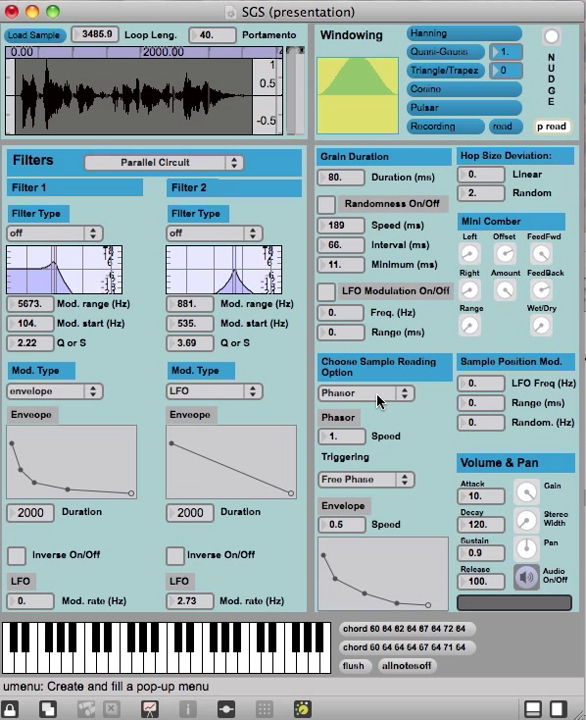
mouse_move(180, 628)
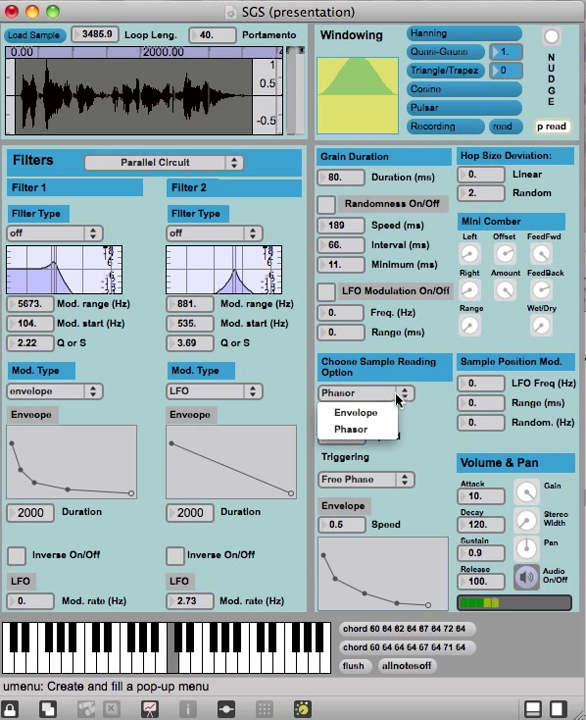
mouse_move(425, 390)
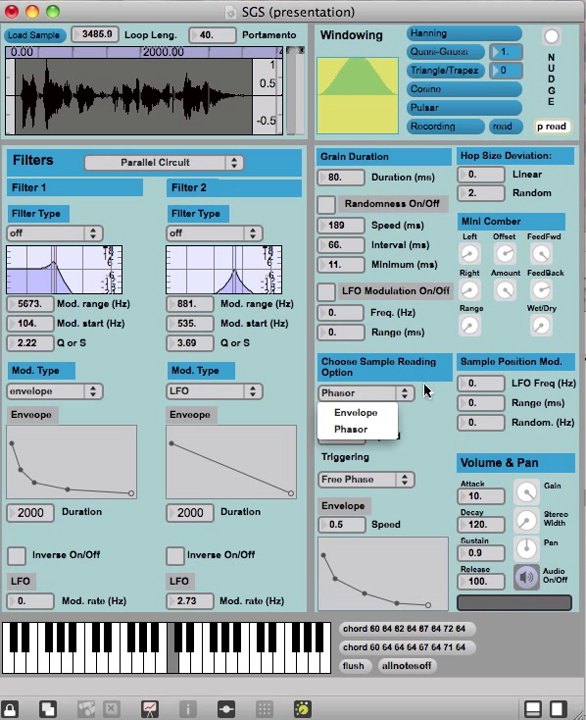
Step: Set the sample reading option to Envelope, looping a 720.25 ms region
left_click(357, 426)
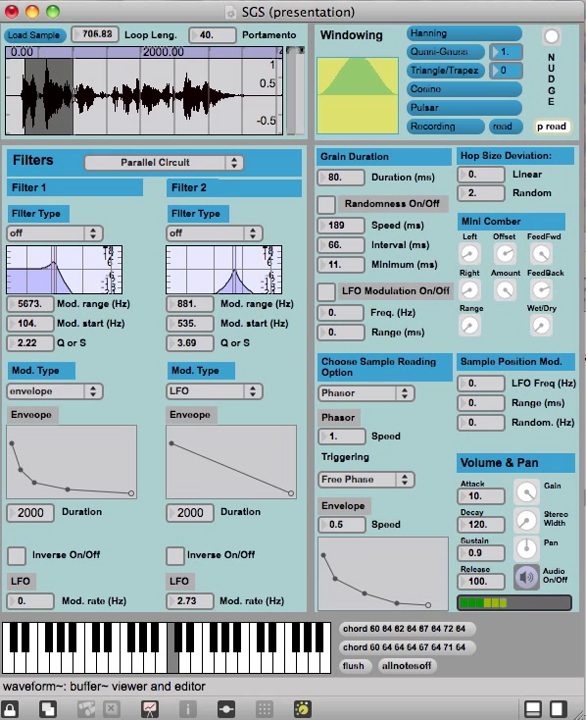
left_click(403, 392)
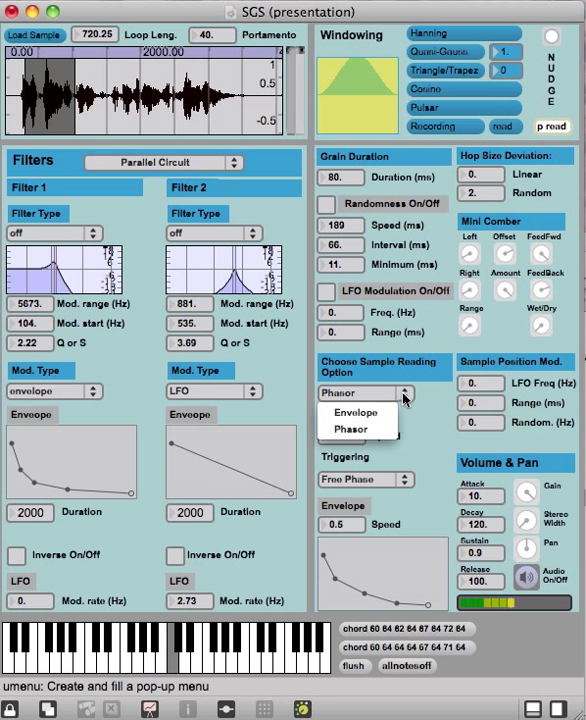
left_click(357, 411)
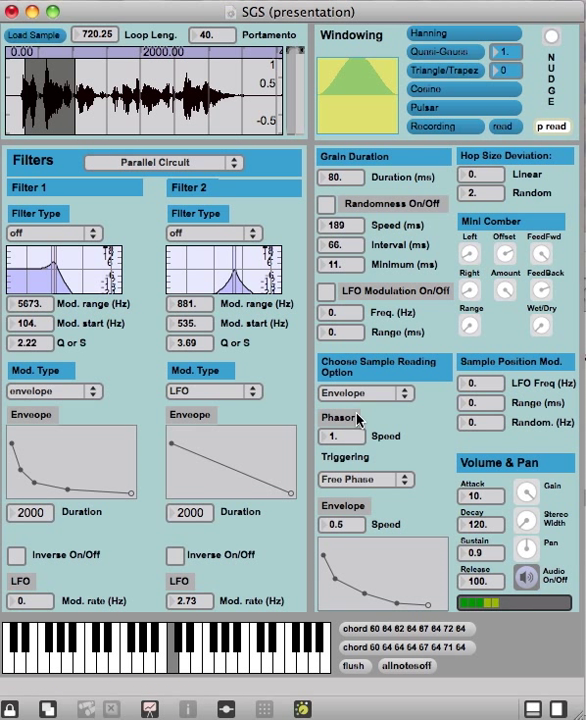
mouse_move(175, 630)
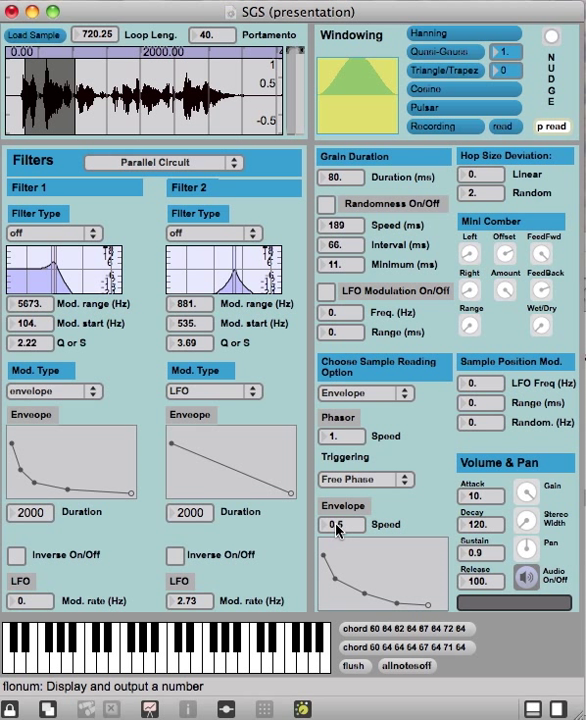
mouse_move(323, 545)
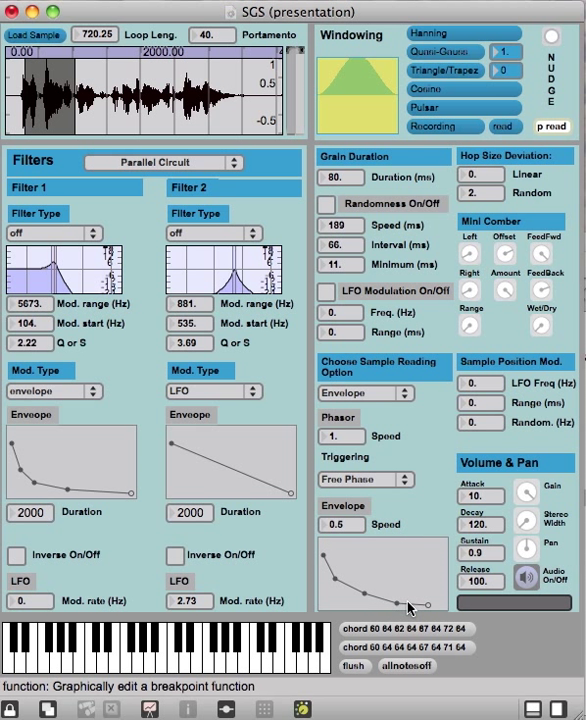
mouse_move(428, 611)
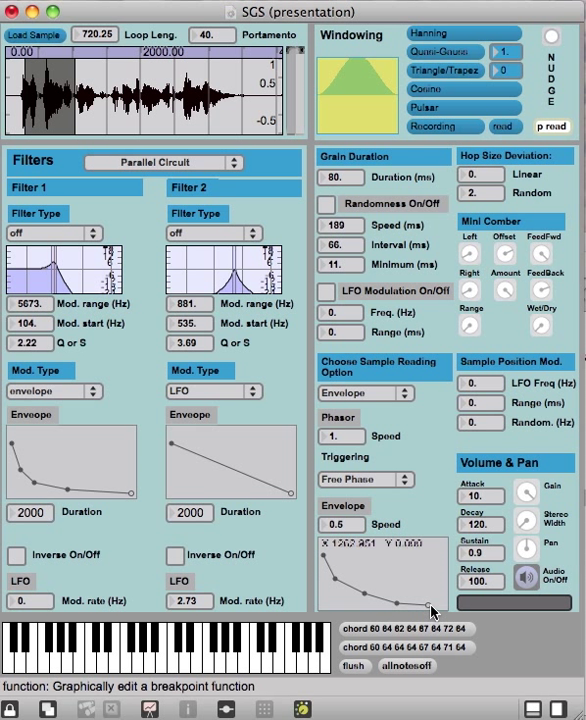
mouse_move(240, 608)
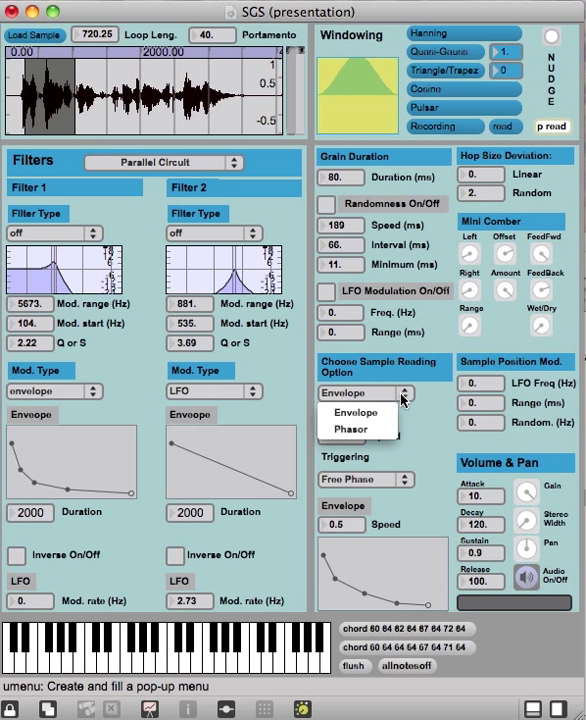
Step: Switch sample reading to Phasor, playing at speed 0.07 over a 3226.6 ms loop
left_click(357, 428)
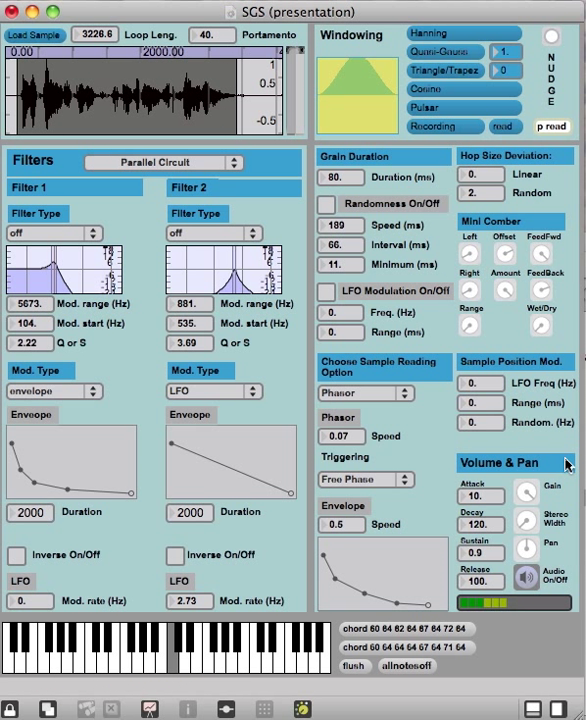
mouse_move(524, 521)
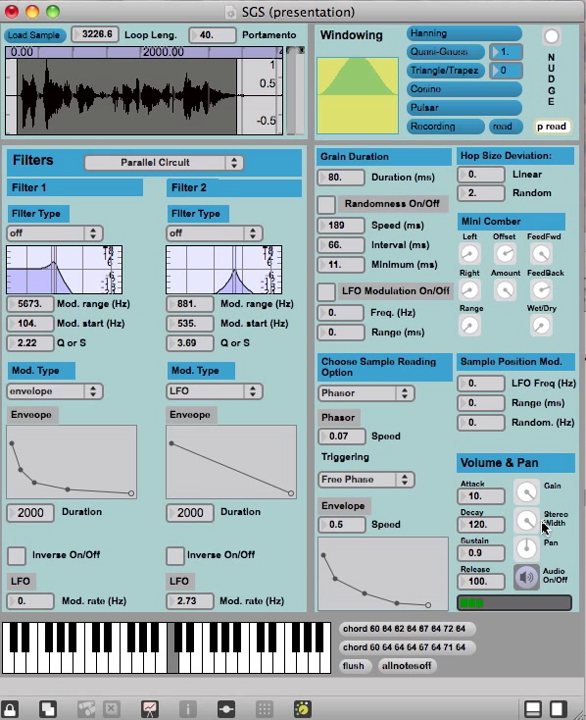
mouse_move(529, 524)
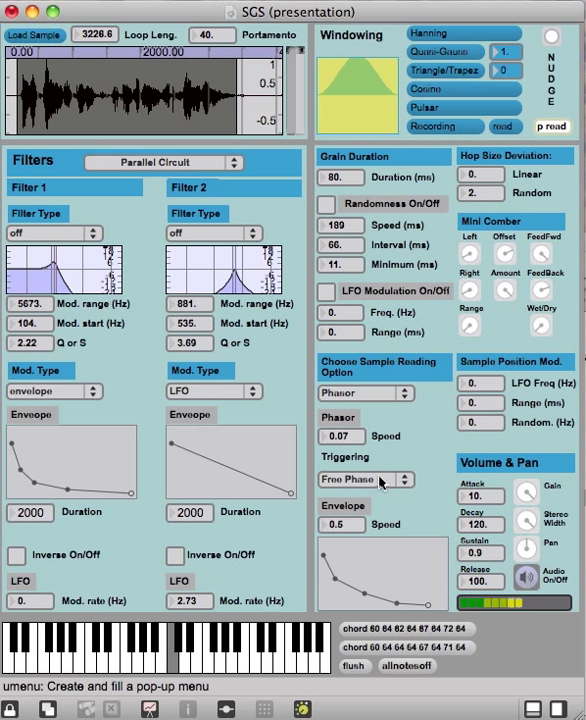
Step: Set Phasor triggering to Reset Phase With Key, with Phasor speed 0.06
left_click(365, 479)
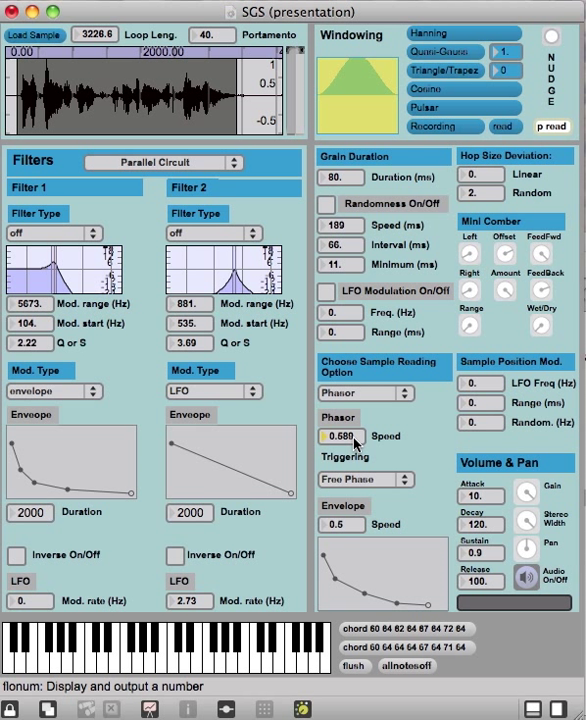
left_click(365, 479)
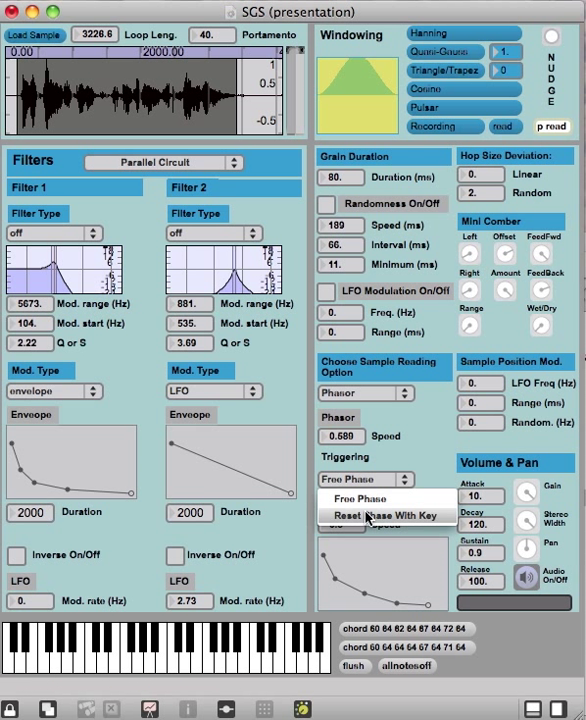
left_click(397, 515)
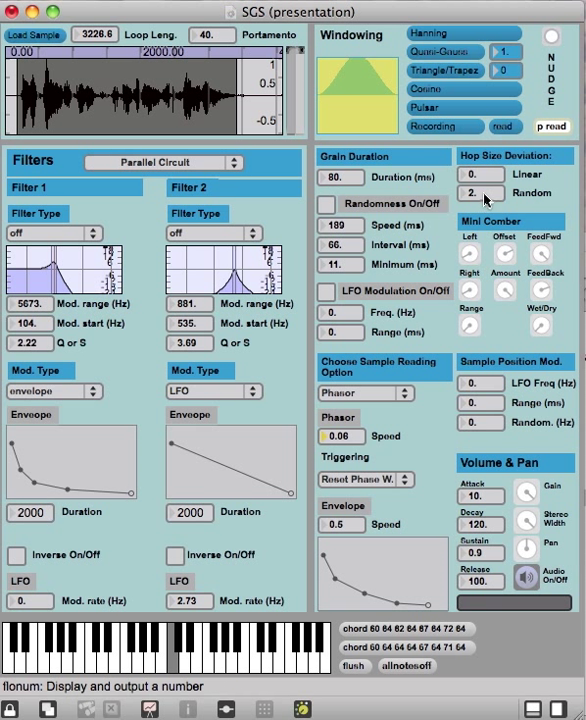
mouse_move(545, 160)
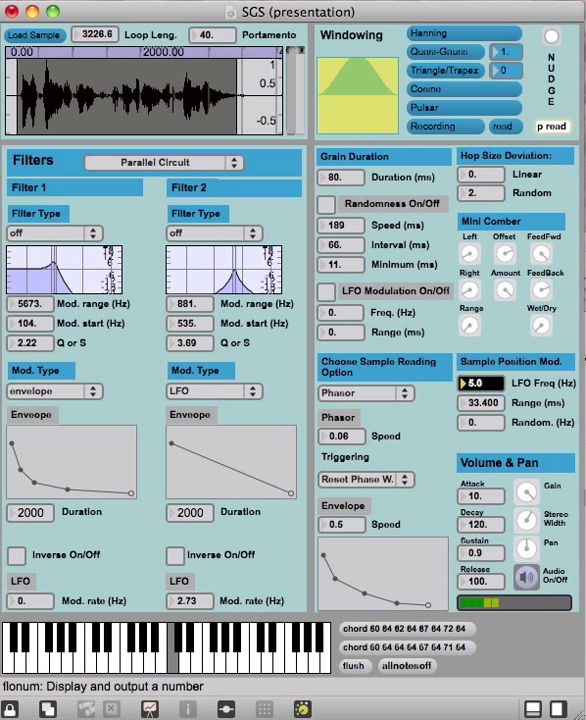
Step: Raise the Sample Position Mod. LFO frequency to 5.5 Hz, keeping range 33.4 ms
left_click(480, 382)
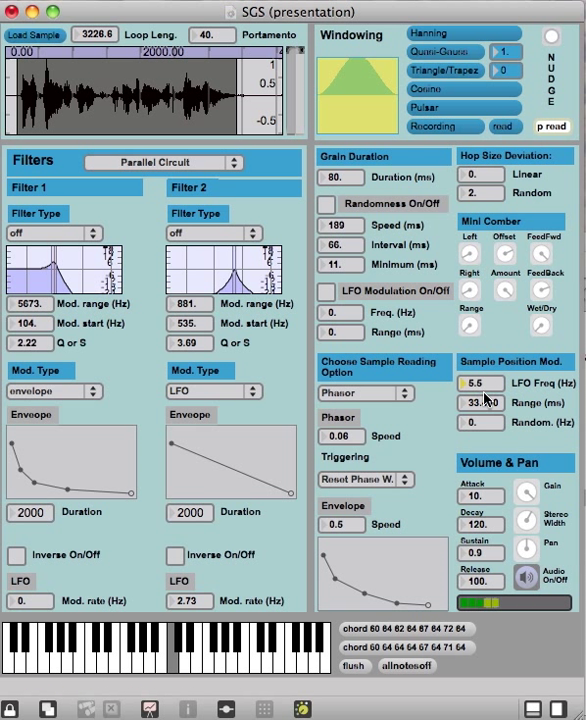
mouse_move(481, 422)
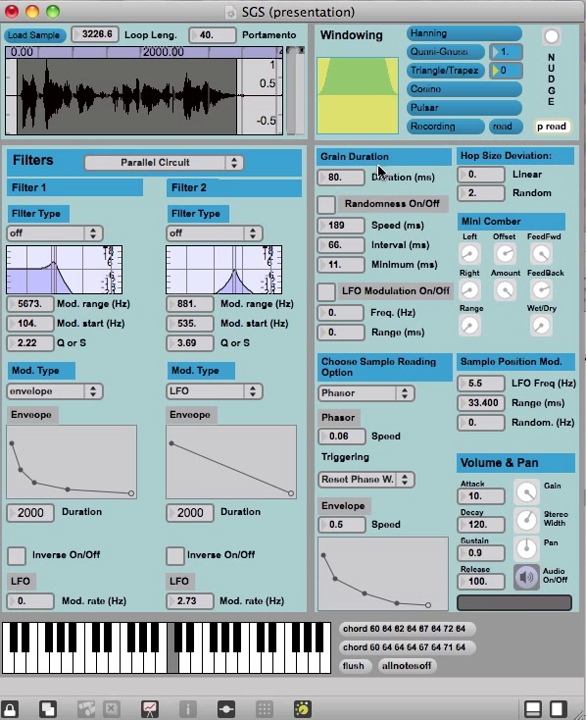
Step: Enable Grain Duration randomness with speed 164, interval 144, minimum 29 ms
left_click(324, 205)
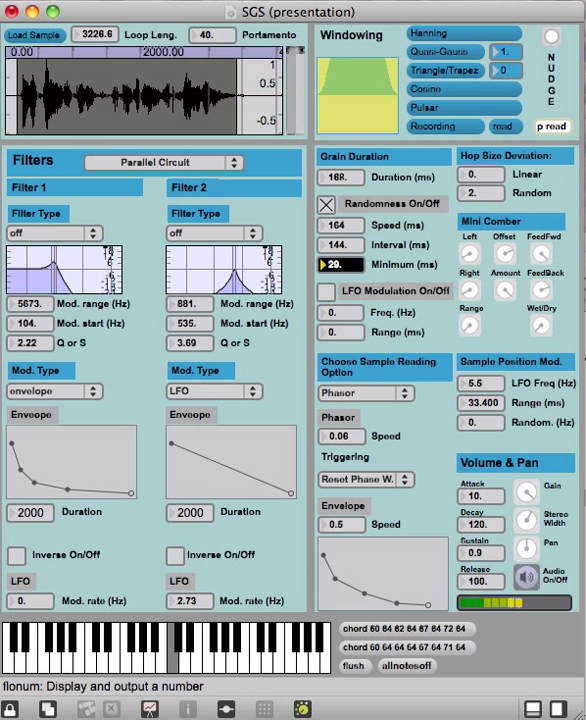
left_click(326, 204)
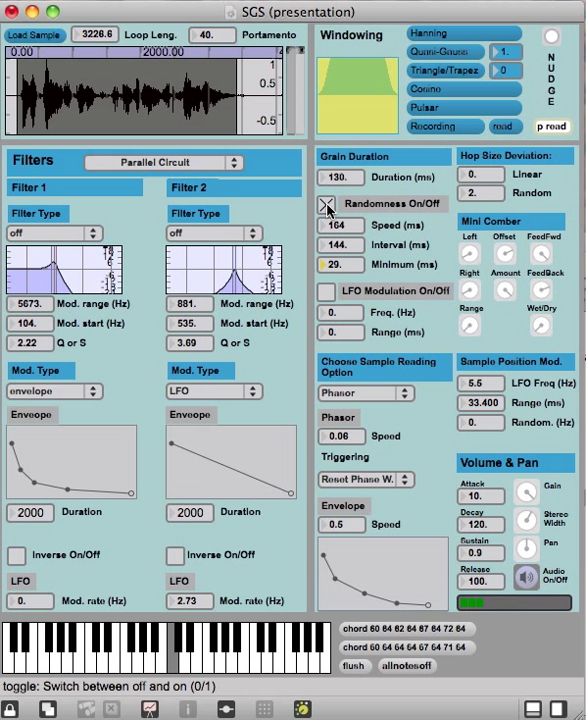
Step: Untick duration randomness and lower Grain Duration to 31.5 ms
left_click(325, 205)
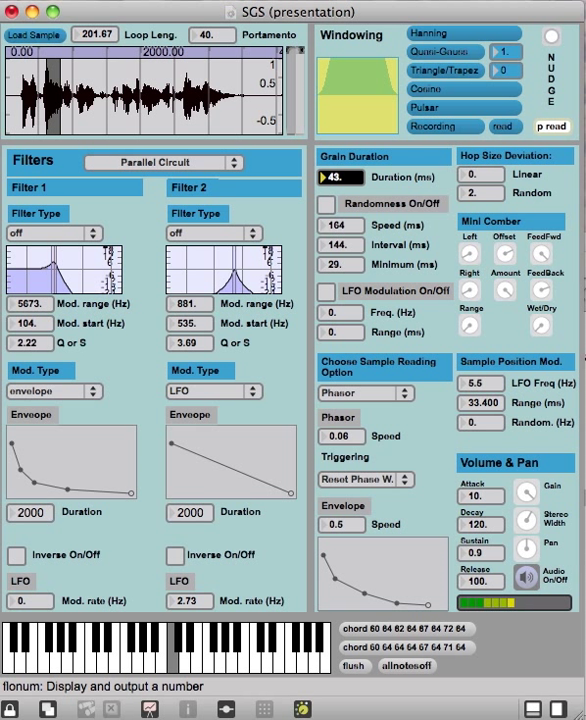
left_click(341, 177)
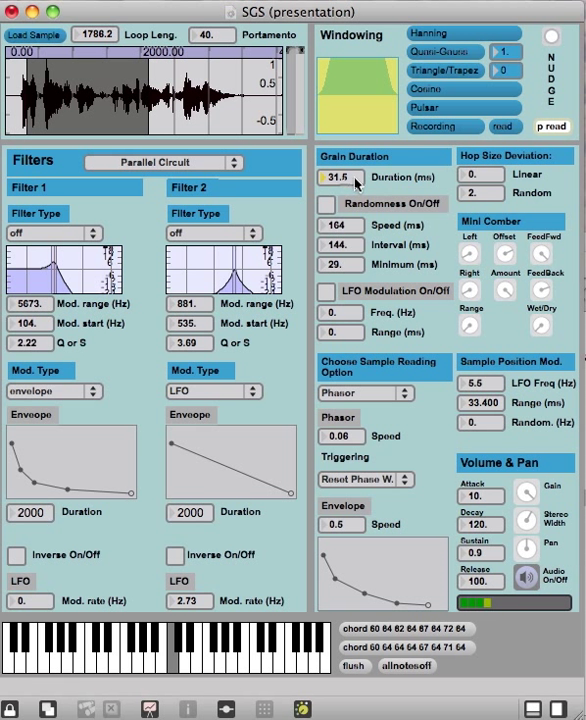
mouse_move(535, 322)
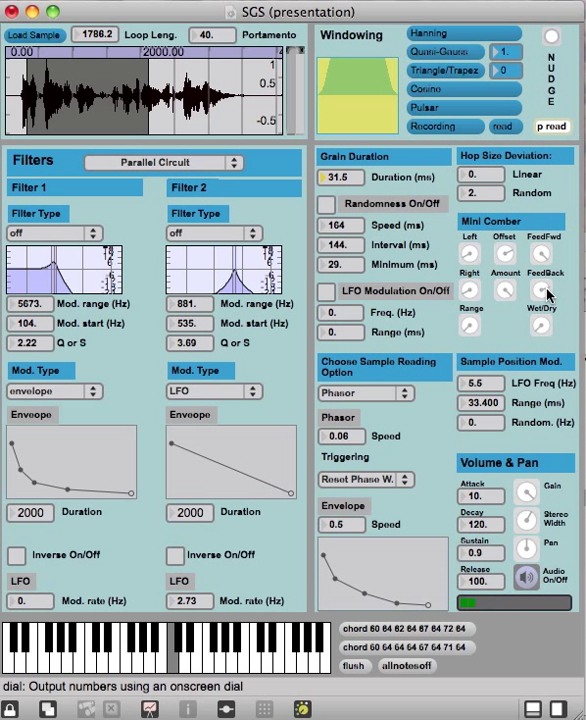
mouse_move(437, 352)
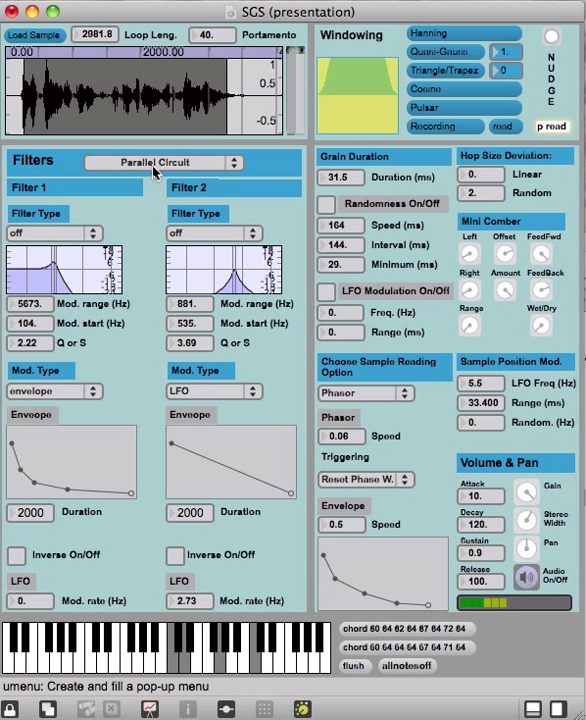
left_click(165, 162)
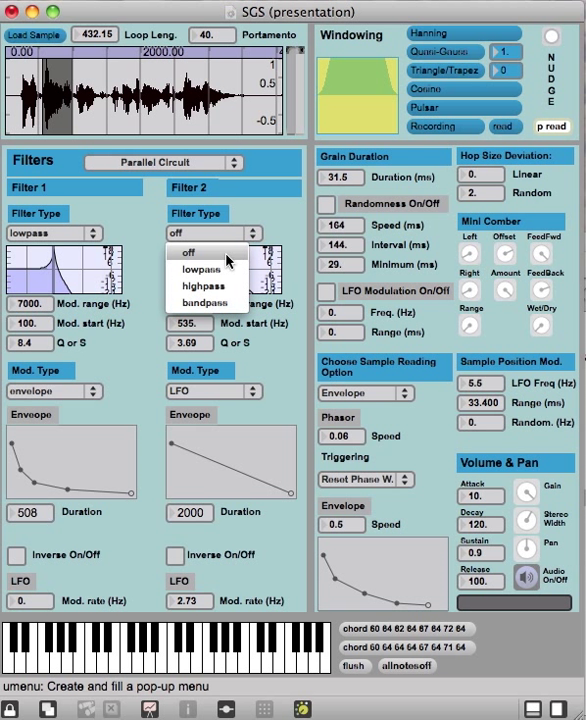
left_click(203, 302)
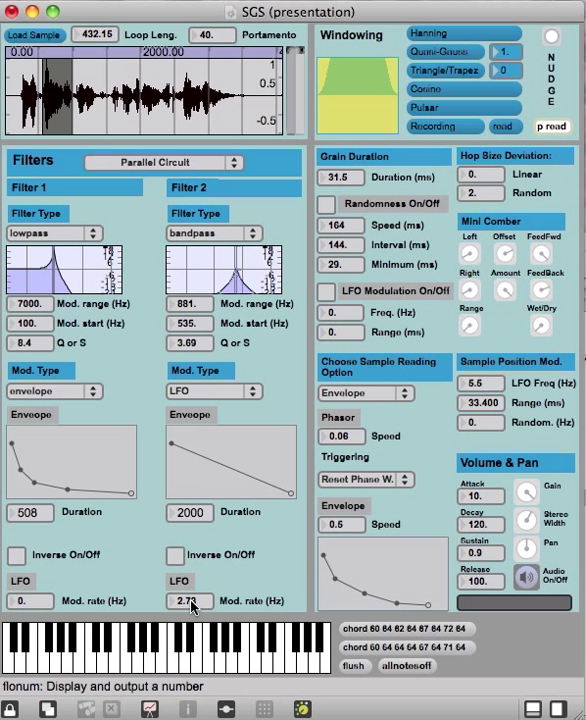
mouse_move(170, 636)
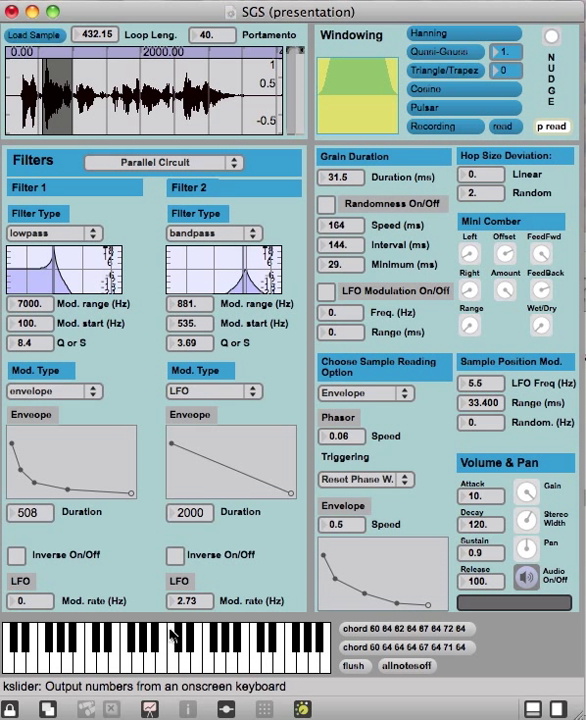